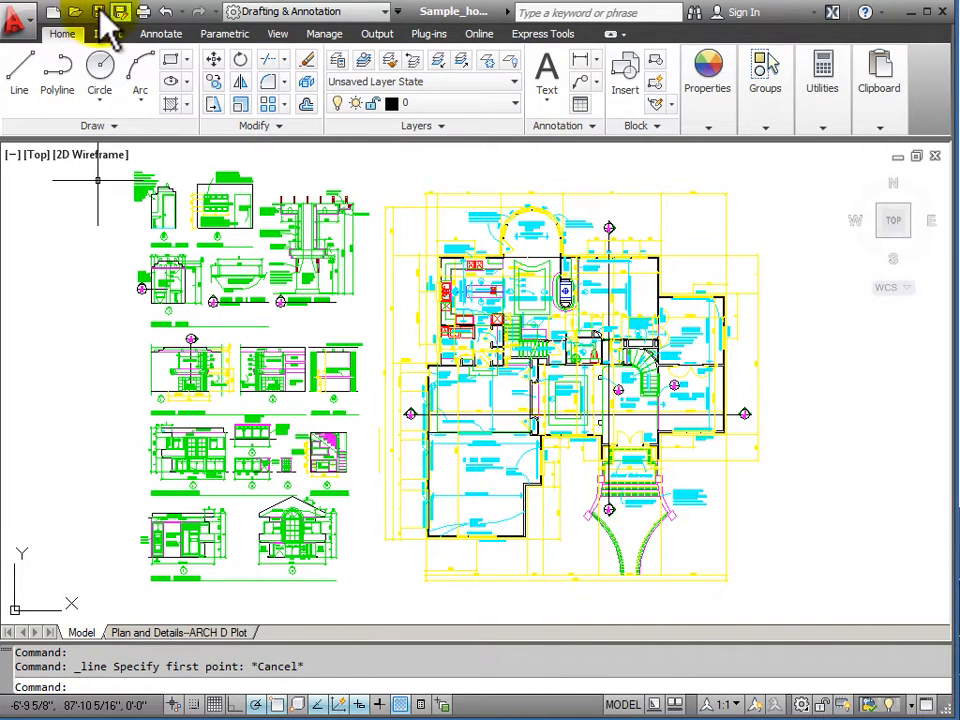
mouse_move(384, 12)
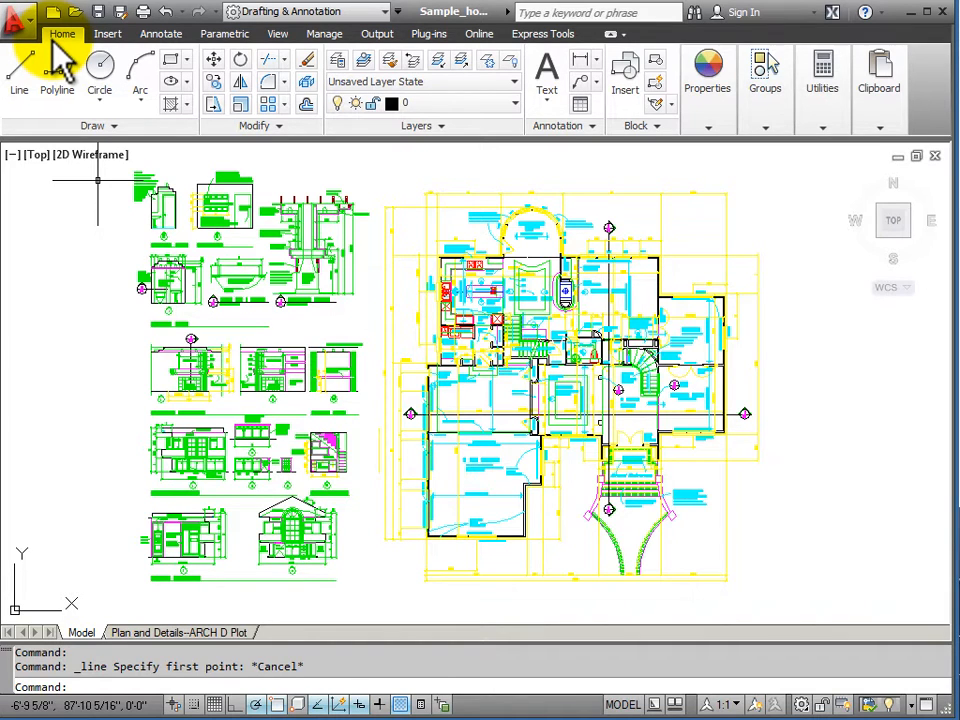
mouse_move(52, 12)
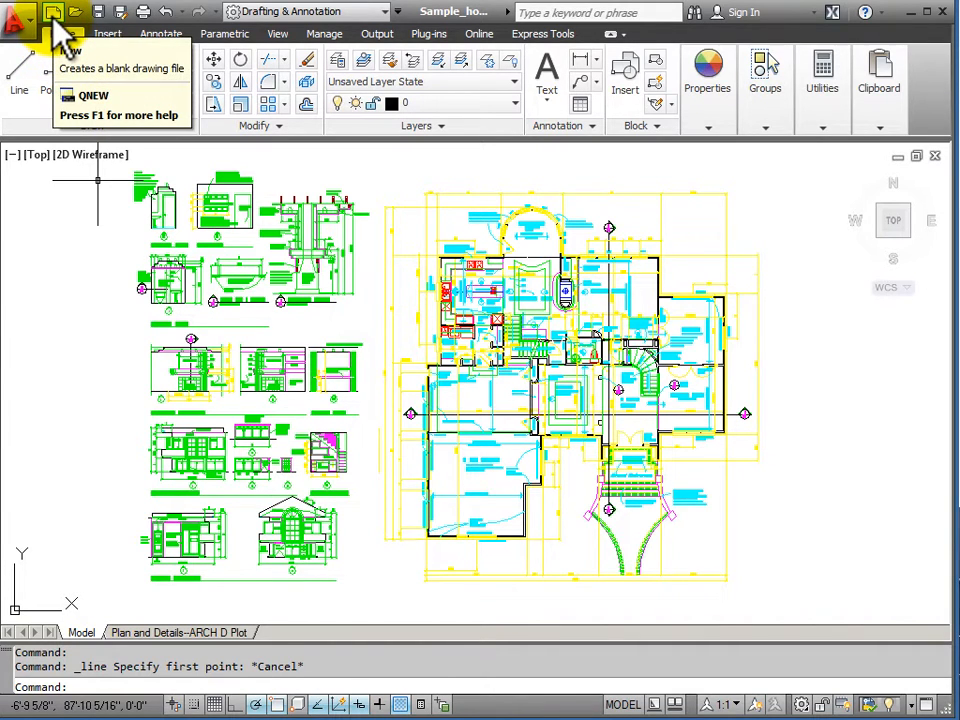
mouse_move(78, 12)
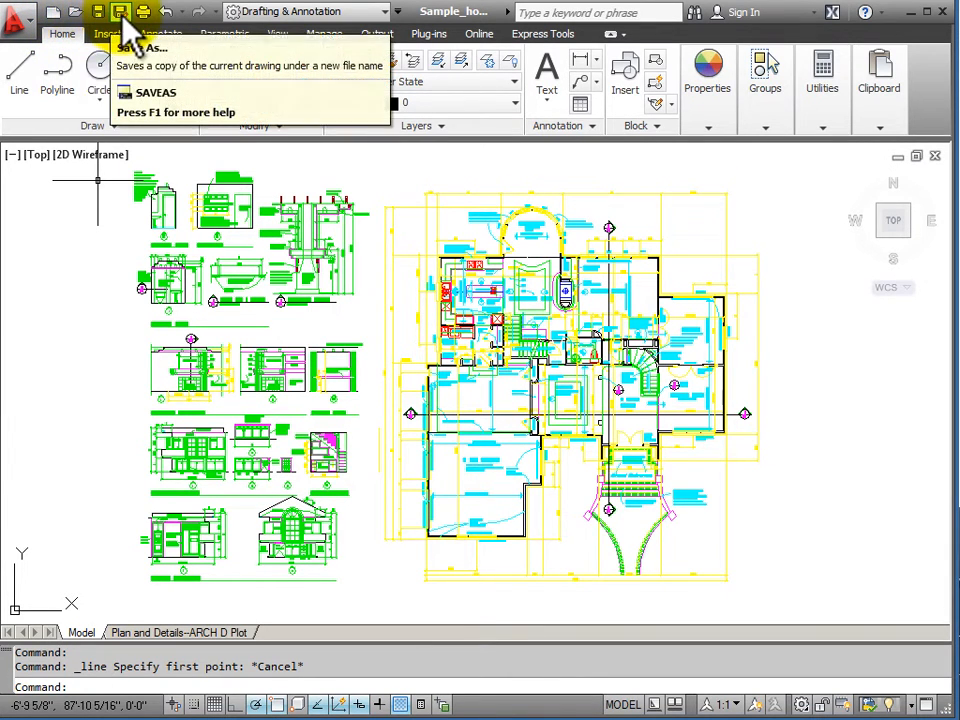
mouse_move(168, 12)
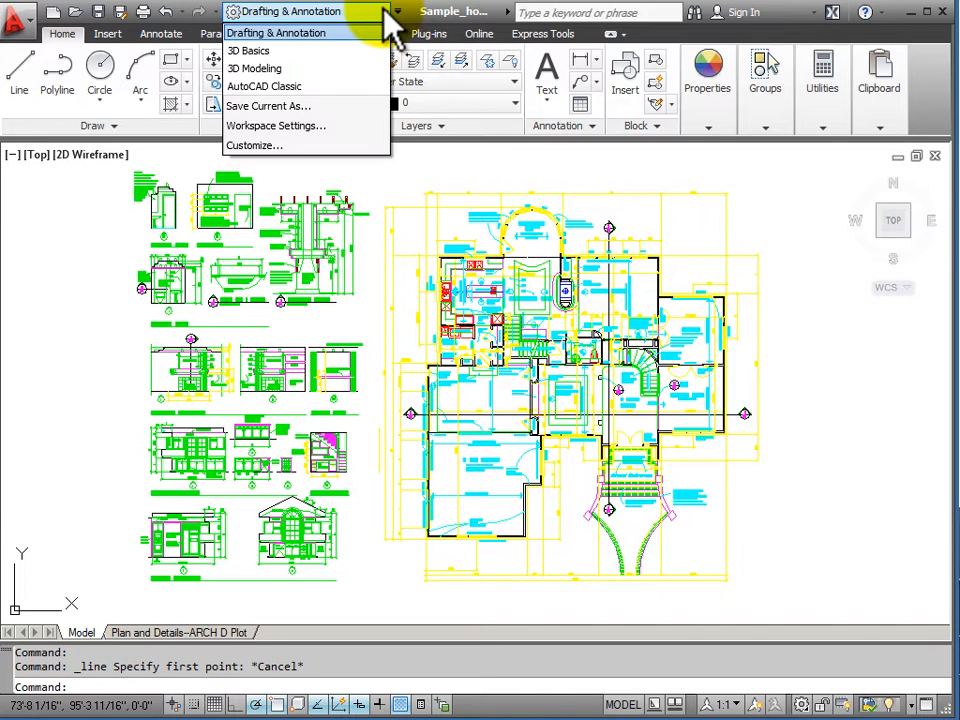
mouse_move(256, 144)
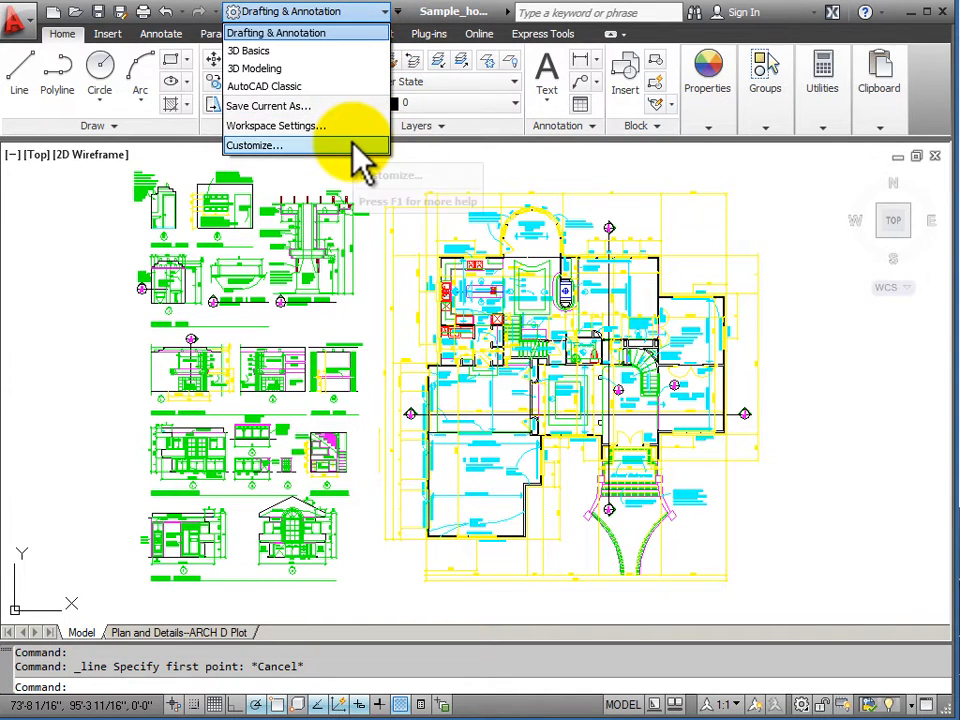
mouse_move(416, 24)
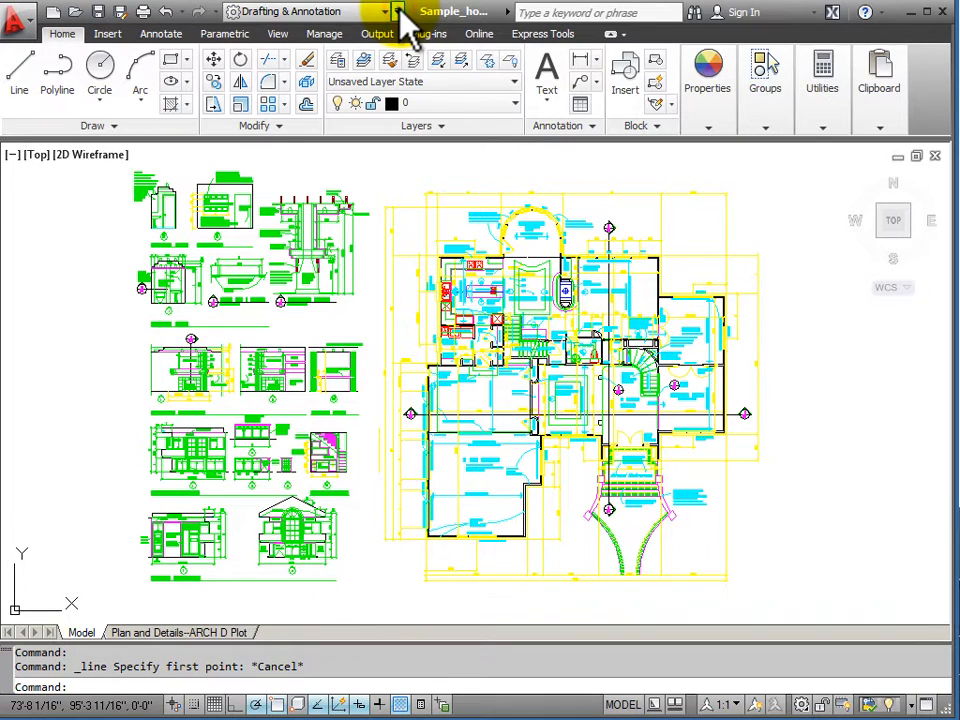
Step: Show the Customize Quick Access Toolbar drop-down list of commands and options
left_click(398, 12)
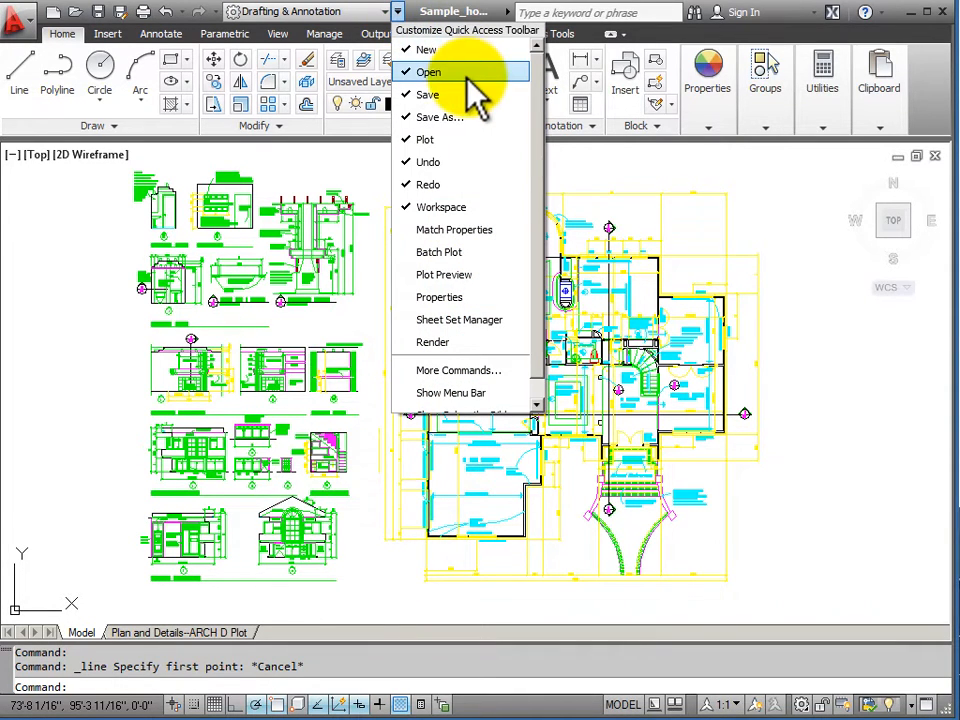
mouse_move(454, 228)
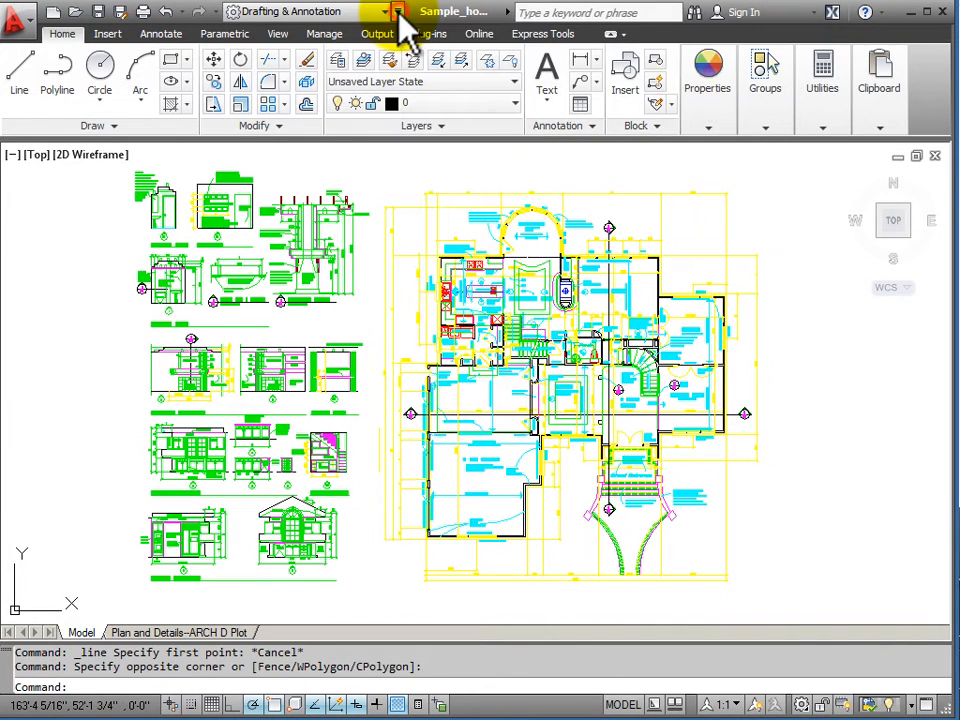
left_click(400, 12)
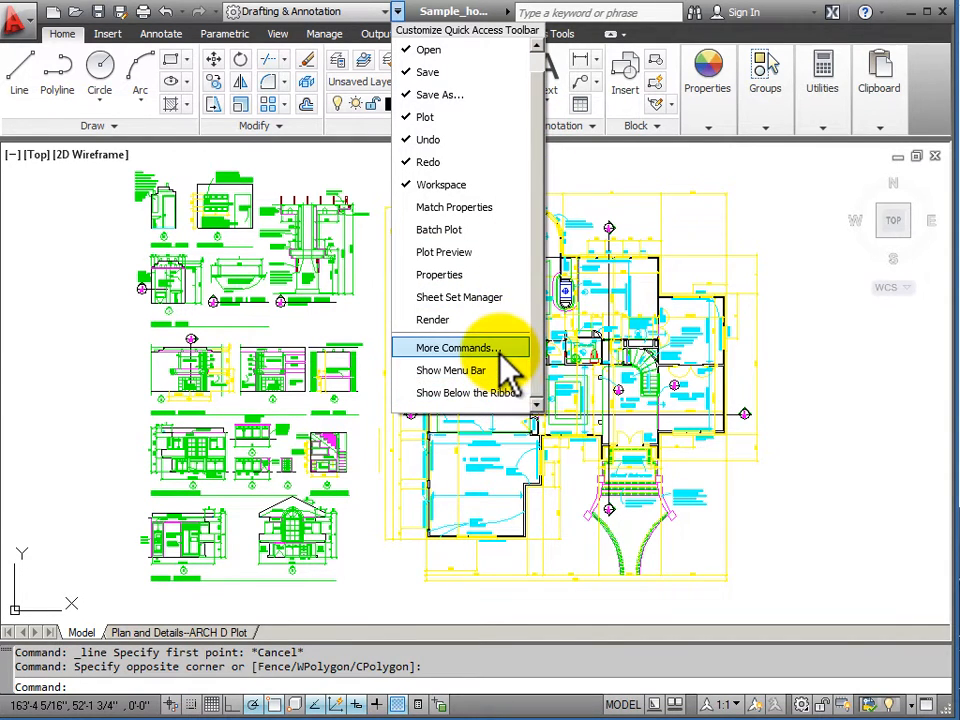
mouse_move(450, 370)
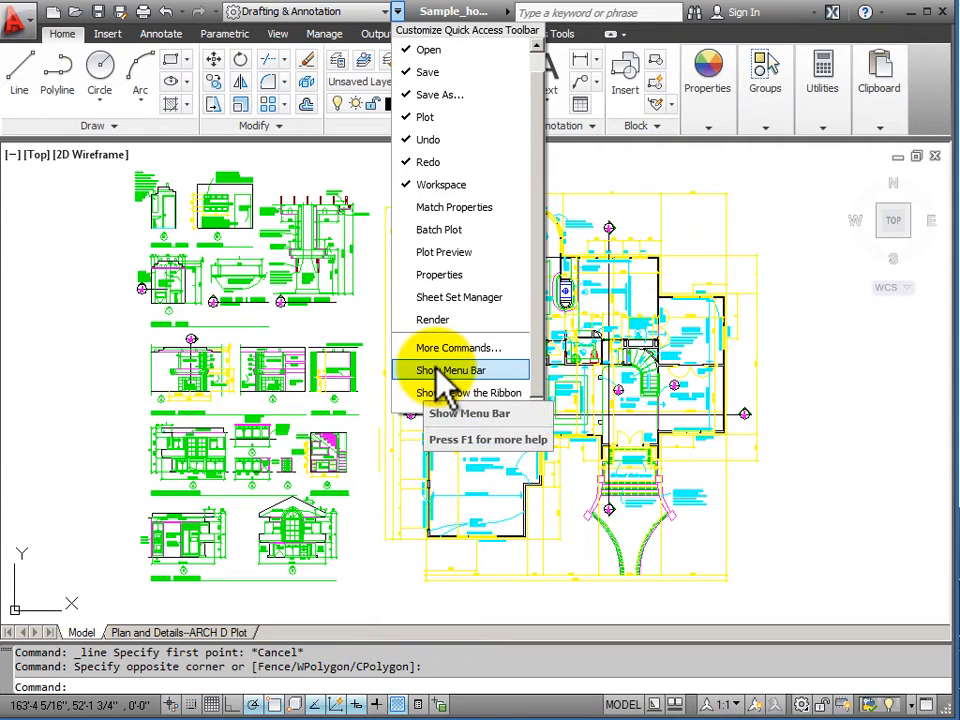
Step: Show the classic menu bar and browse its Draw and Dimension menus
left_click(452, 370)
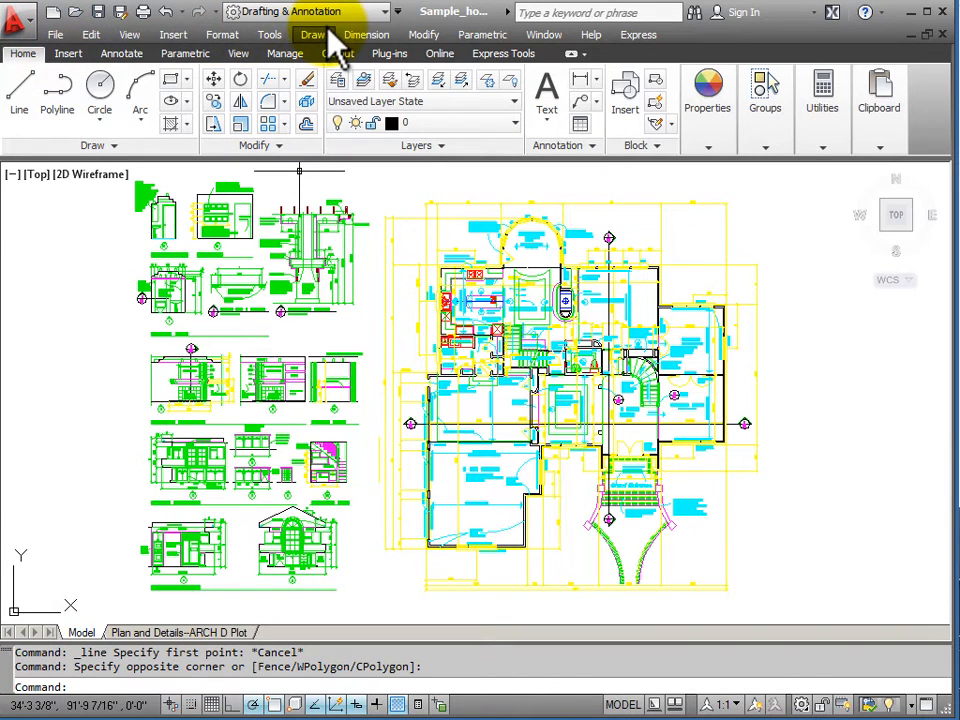
left_click(312, 34)
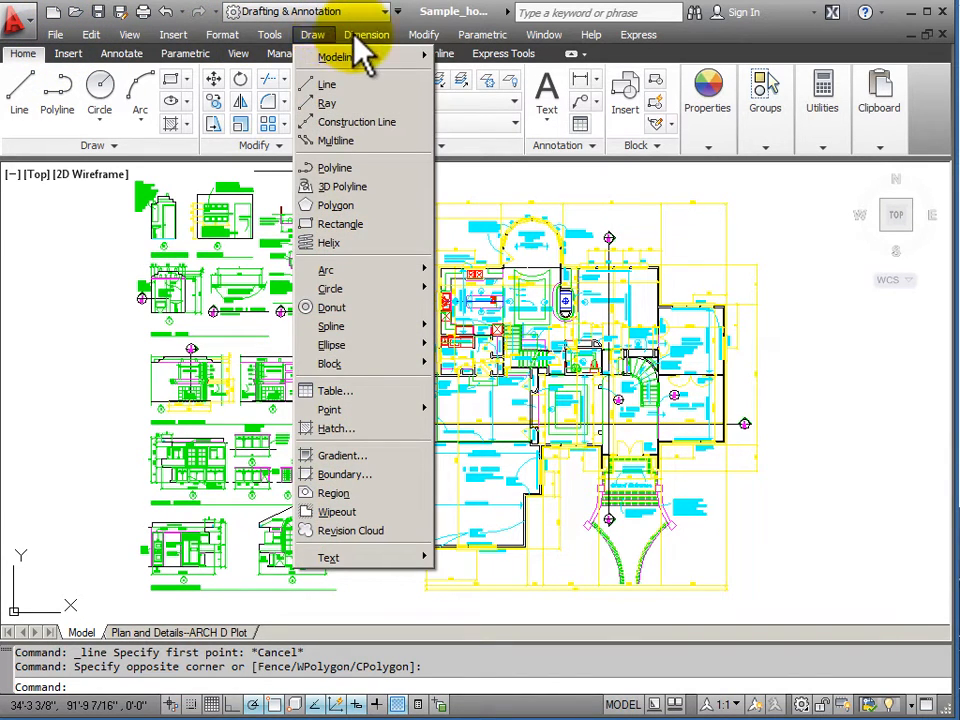
left_click(368, 34)
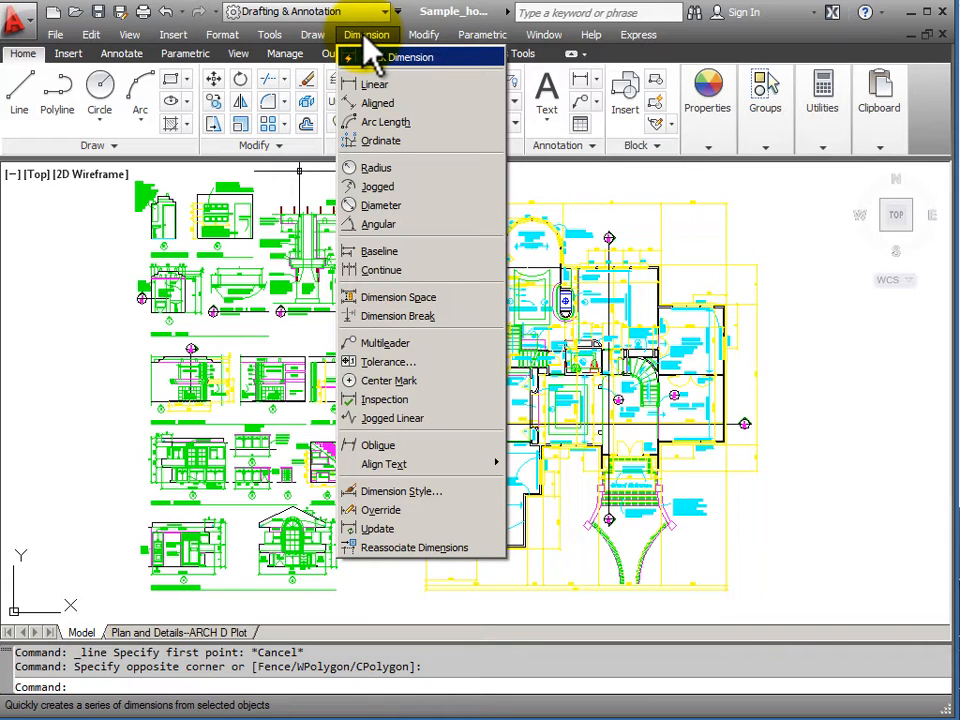
left_click(312, 34)
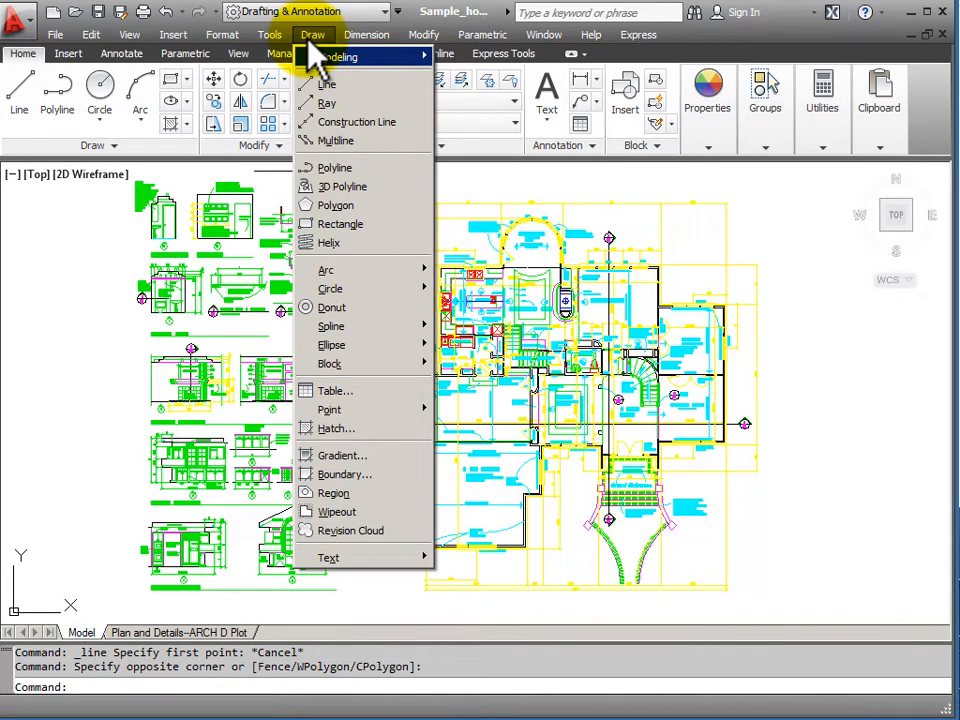
mouse_move(320, 56)
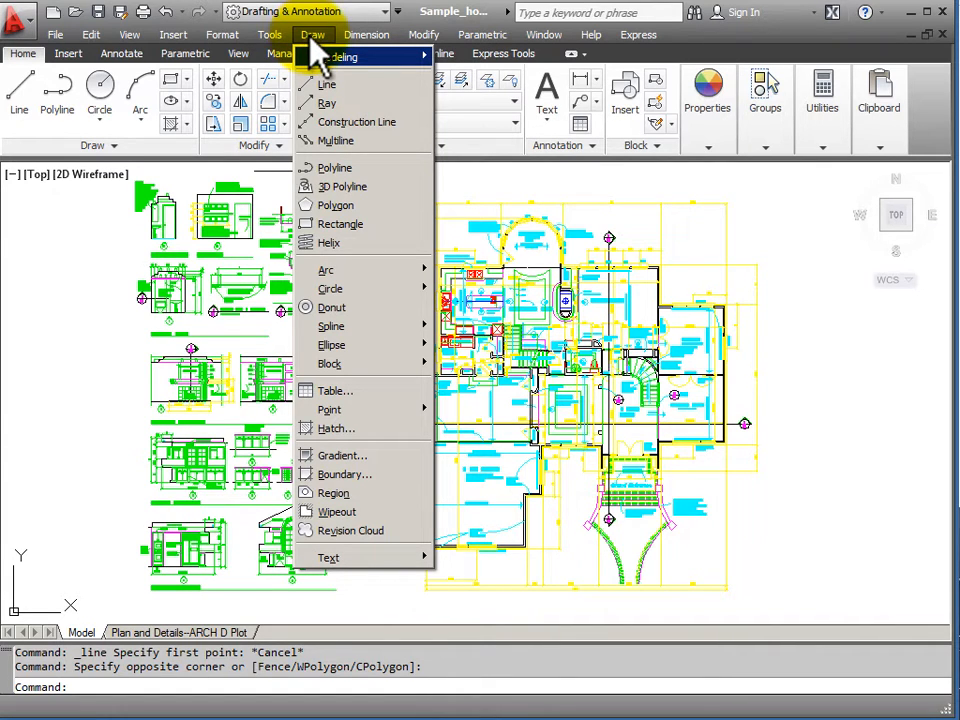
left_click(366, 34)
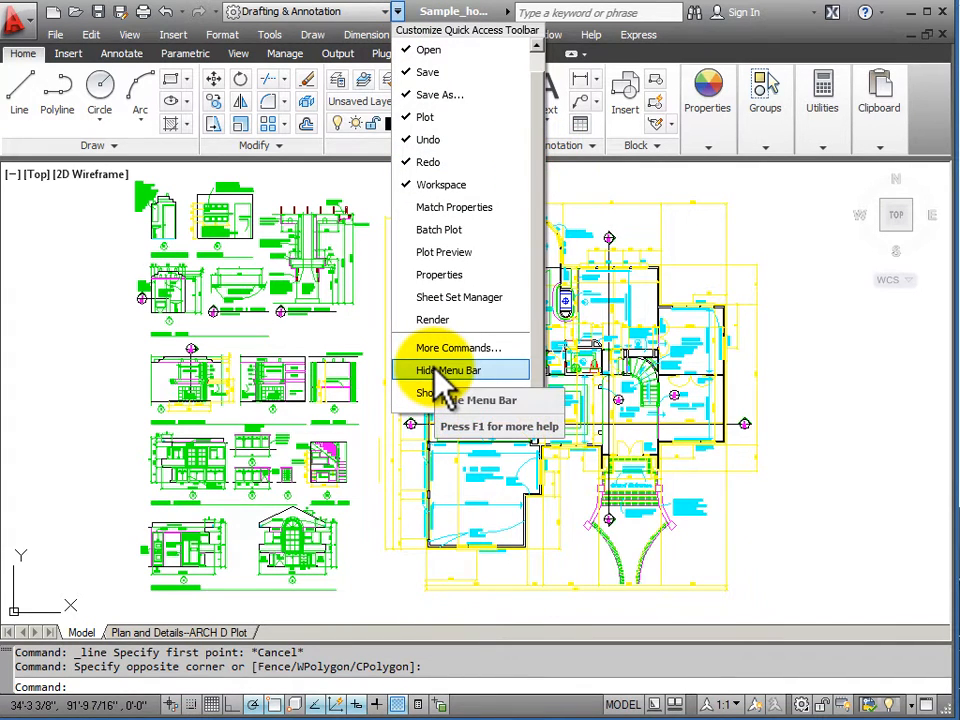
Step: Hide the menu bar and show the Quick Access Toolbar below the ribbon
left_click(448, 370)
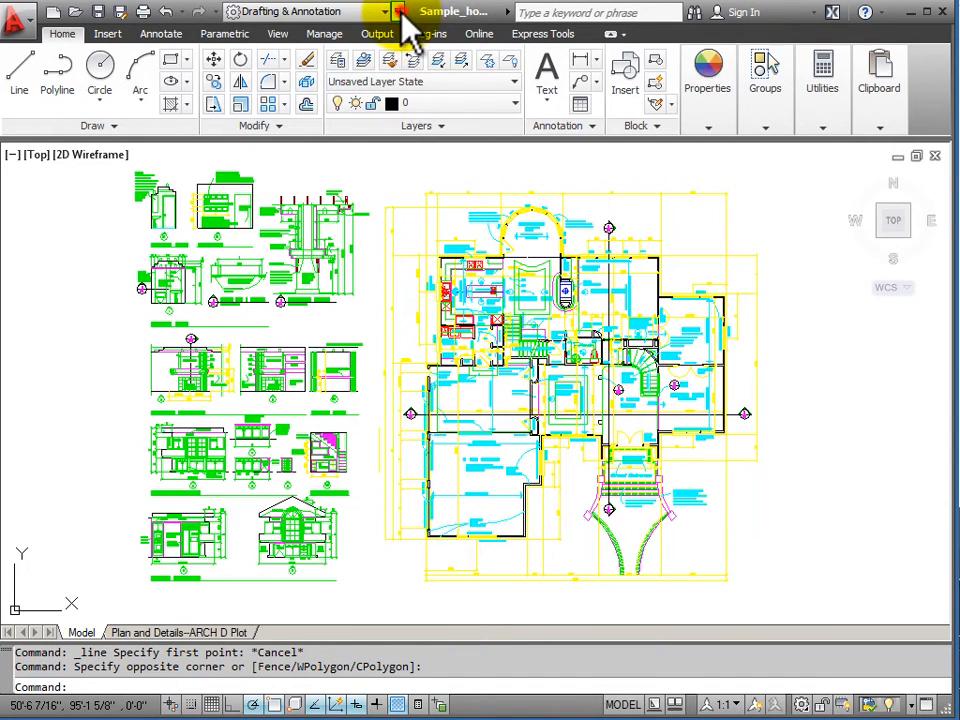
left_click(384, 12)
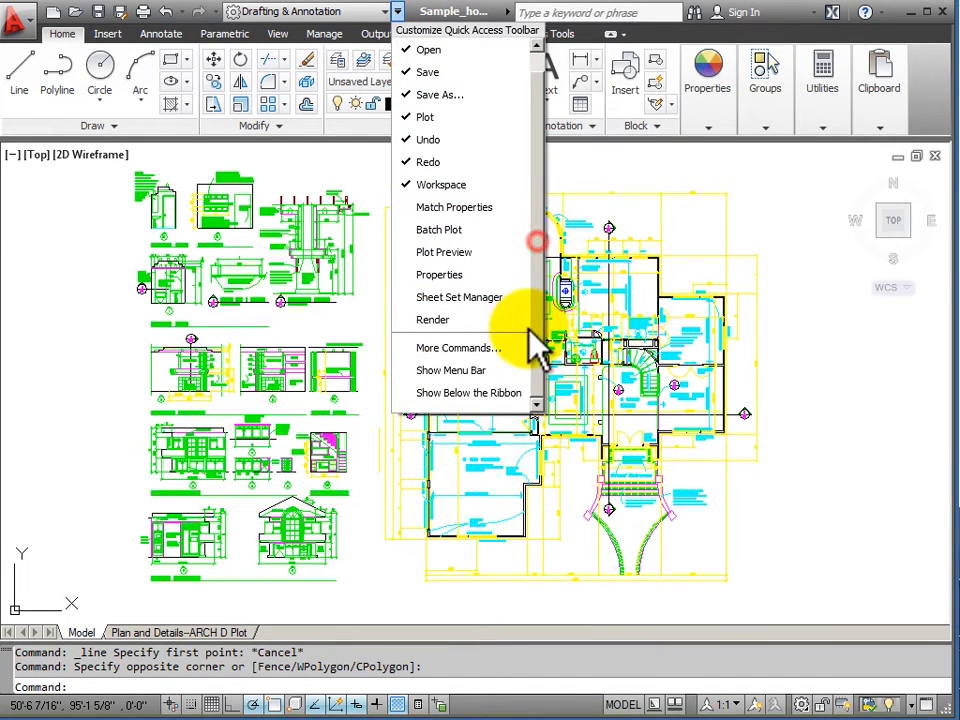
mouse_move(468, 392)
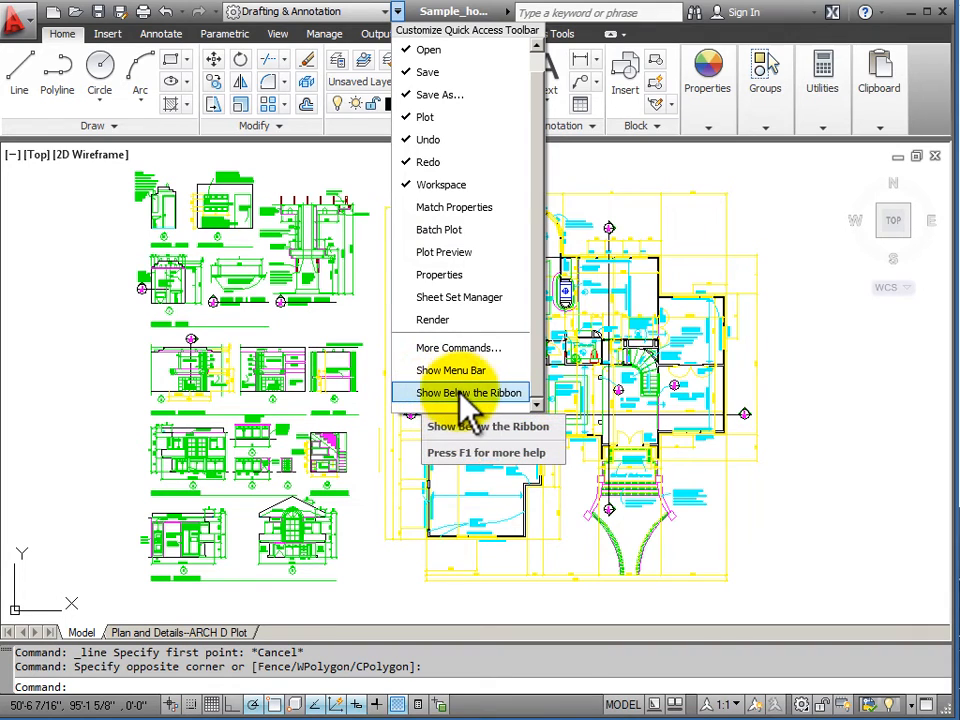
left_click(468, 392)
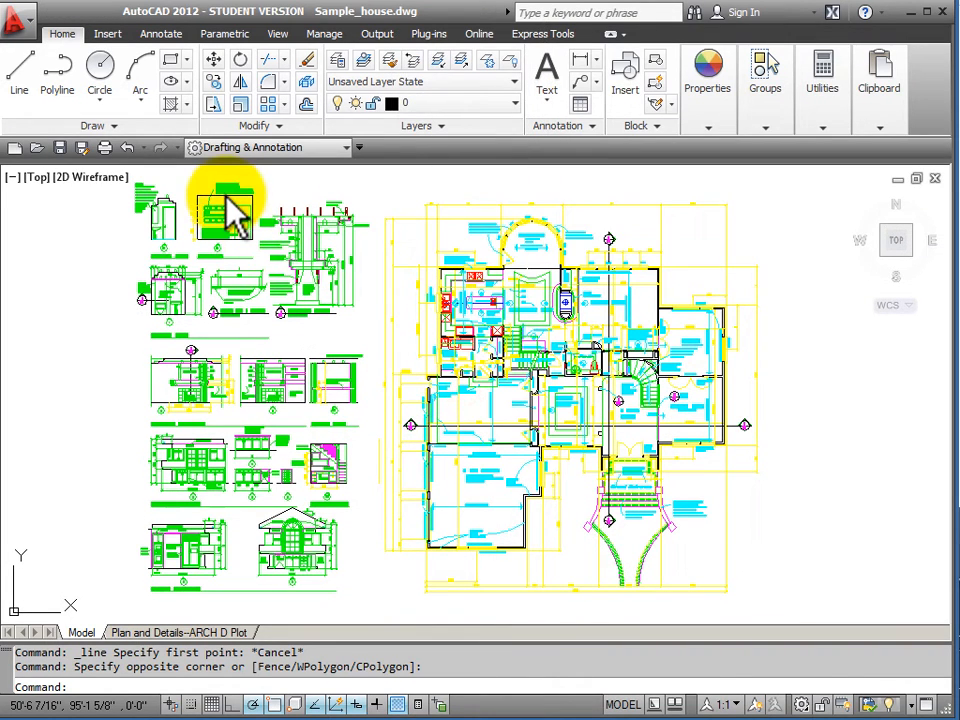
mouse_move(128, 148)
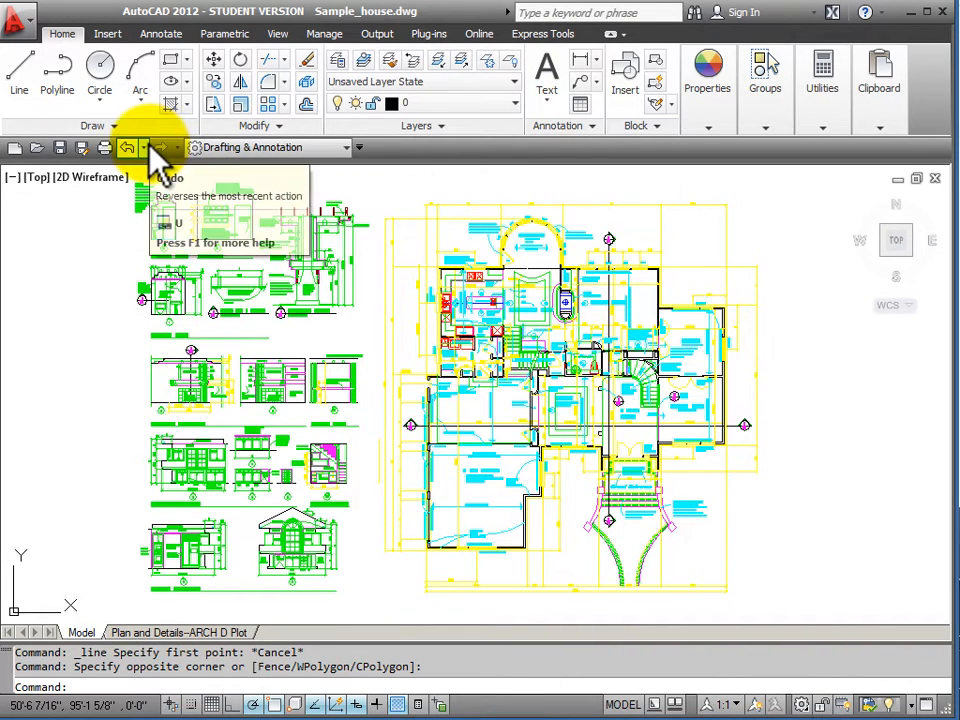
Step: Move the Quick Access Toolbar back above the ribbon via its right-click menu
right_click(160, 148)
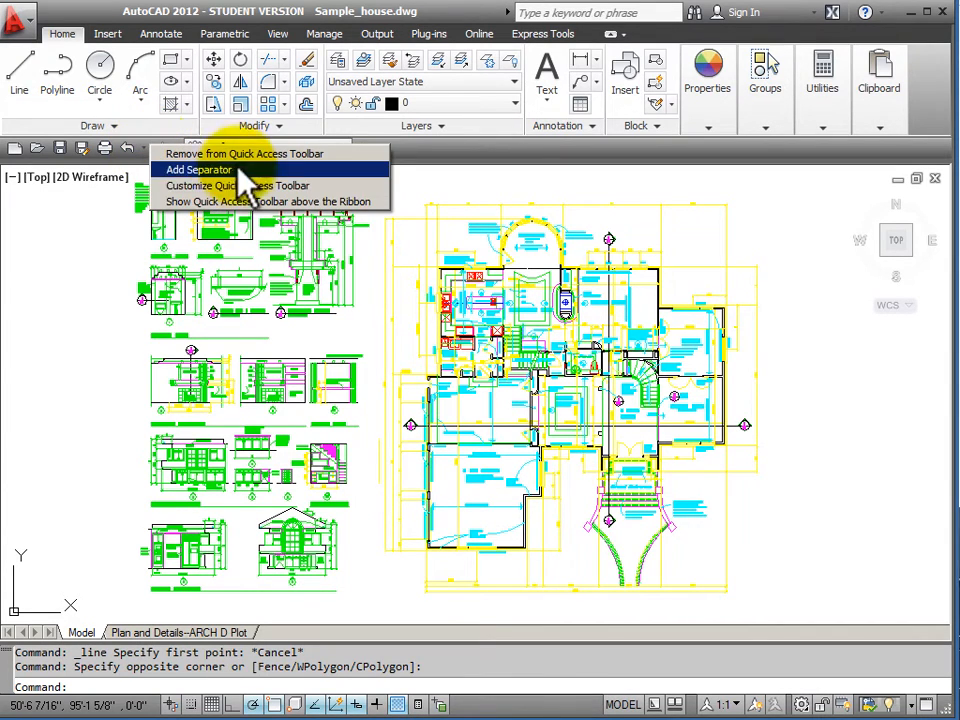
mouse_move(264, 200)
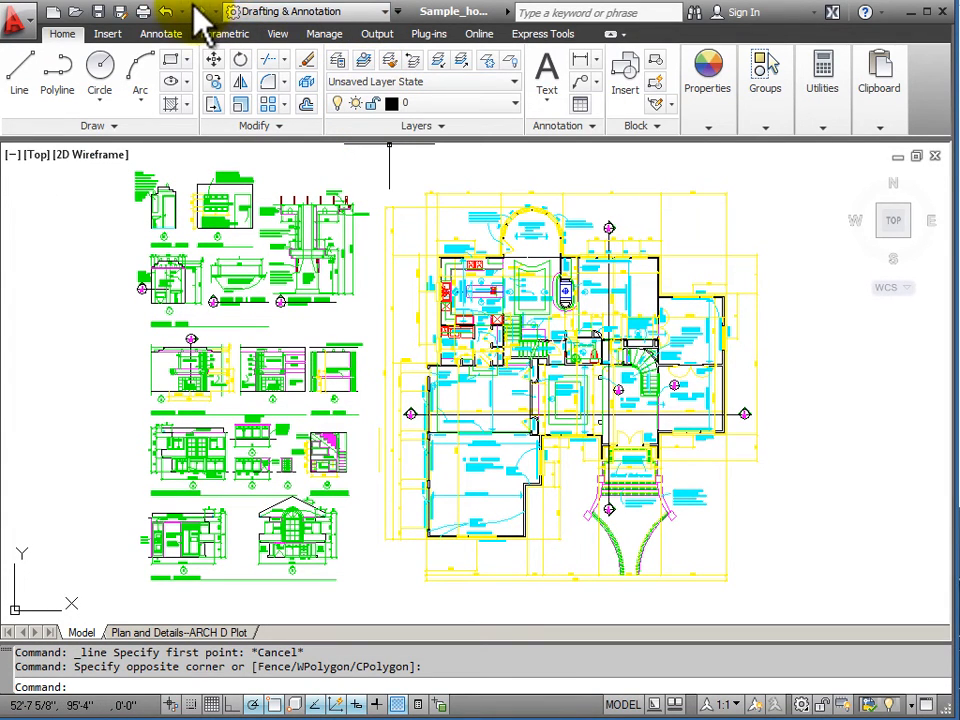
right_click(204, 22)
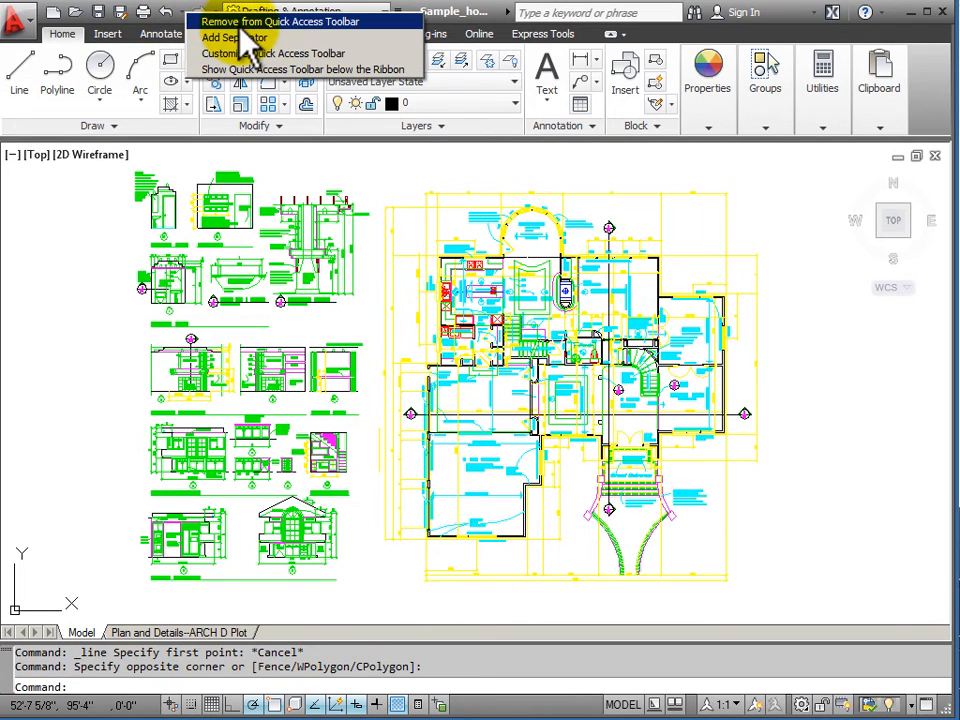
mouse_move(264, 68)
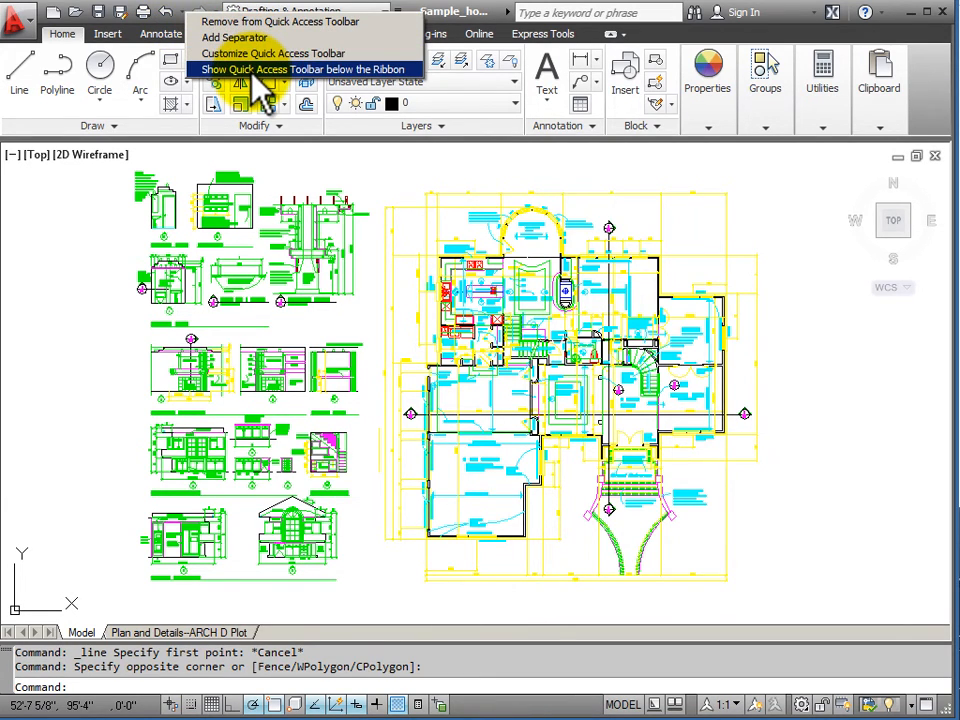